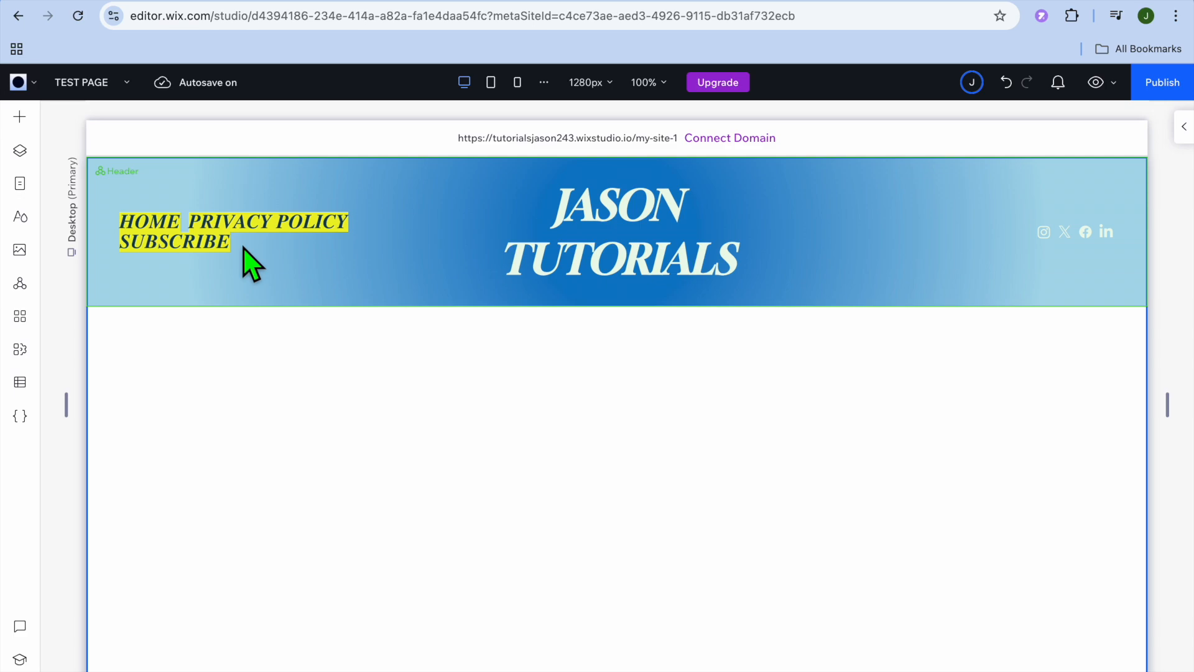
pyautogui.moveTo(240, 255)
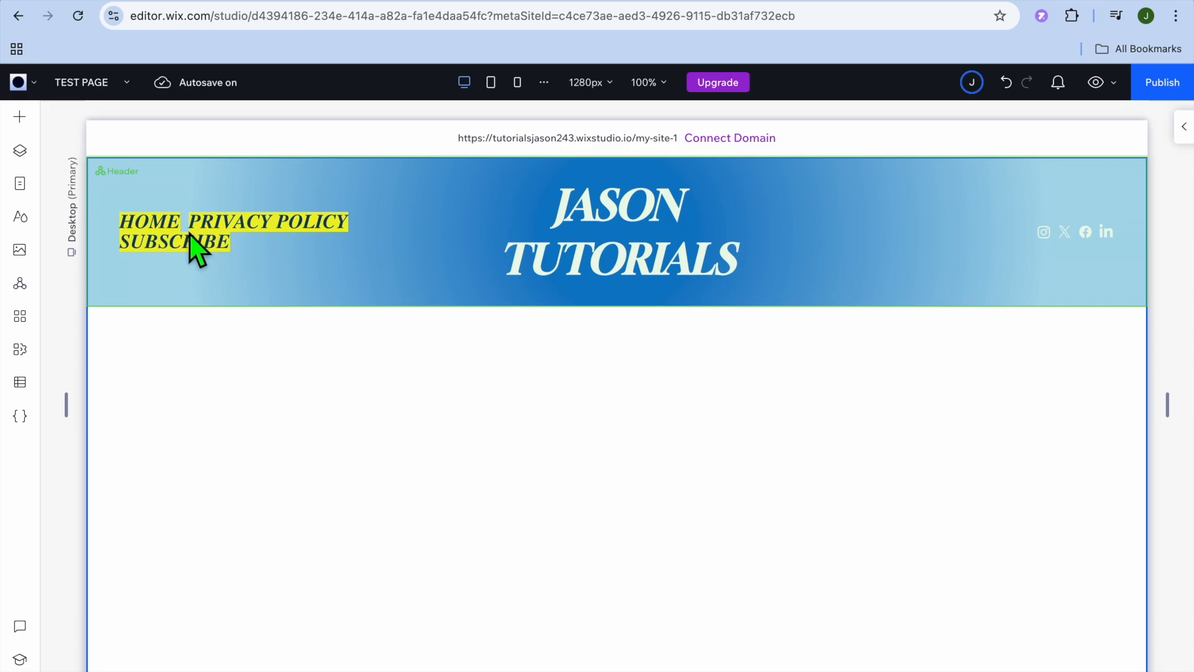
# Select the header, then the horizontal menu with Home, Privacy Policy and Subscribe
pyautogui.click(190, 244)
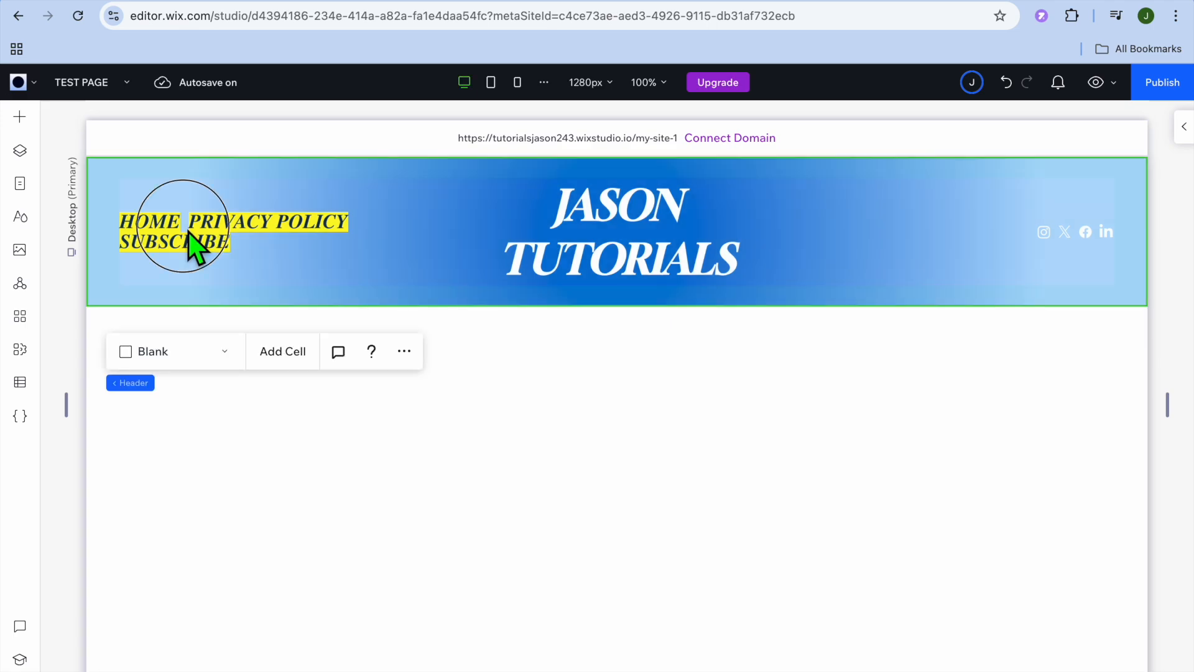
pyautogui.click(182, 228)
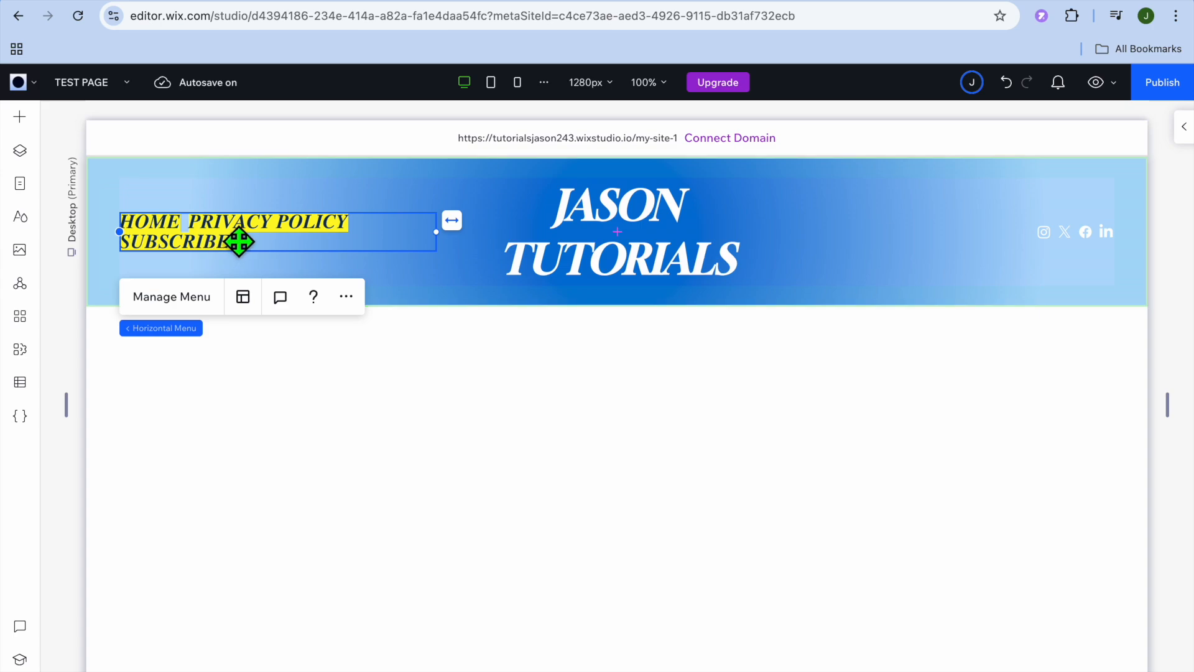
# Open Manage Menu and browse Add Item's page options, closing the link dialog without adding
pyautogui.click(172, 296)
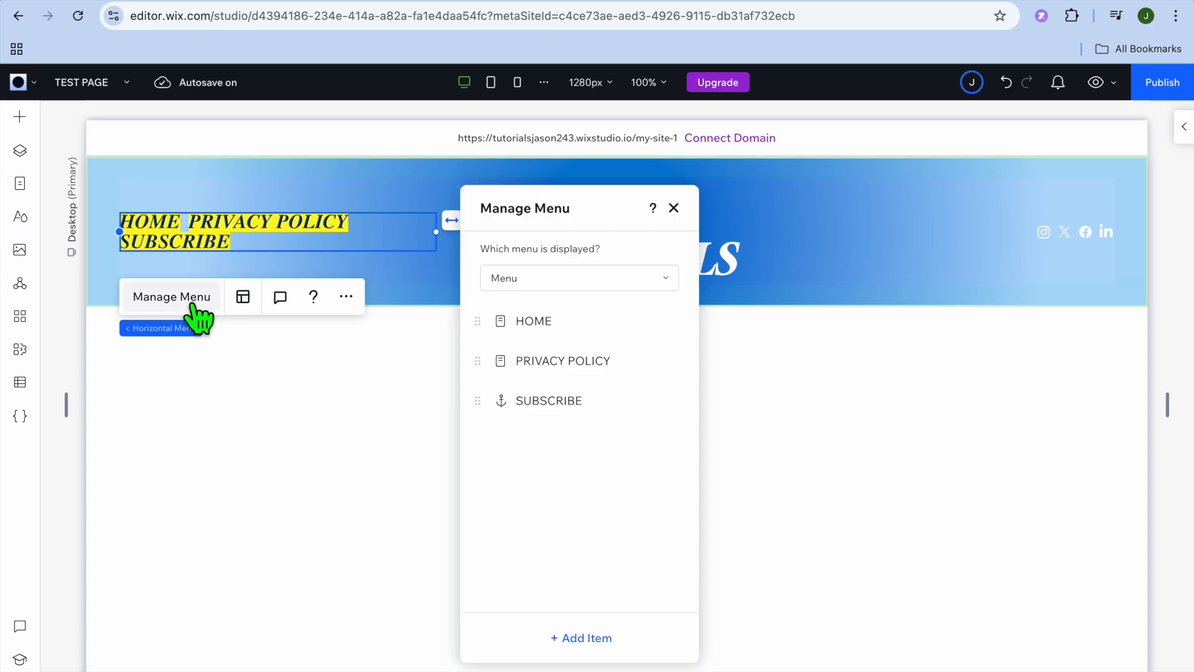
pyautogui.moveTo(563, 360)
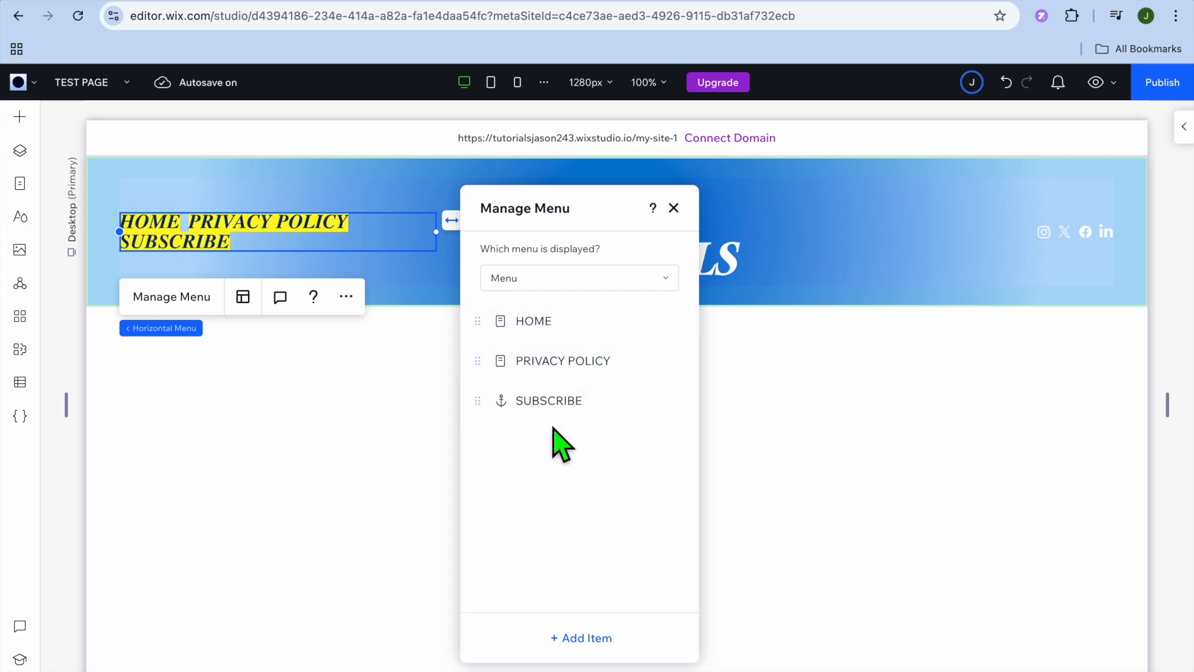
pyautogui.moveTo(612, 531)
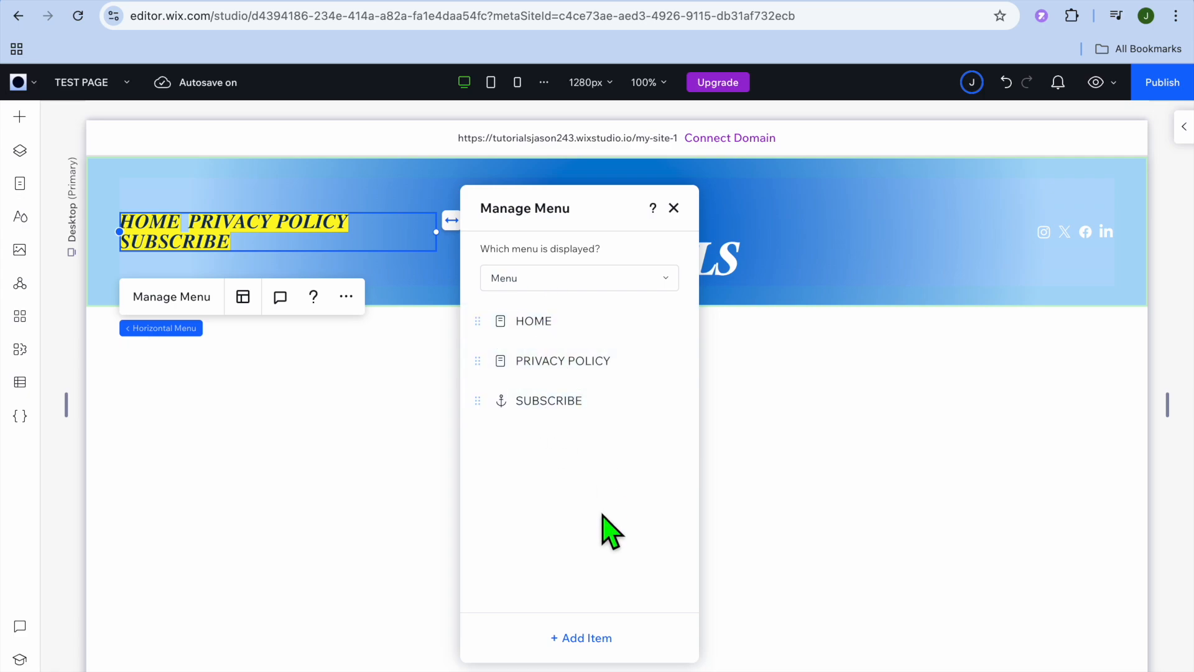
pyautogui.moveTo(580, 638)
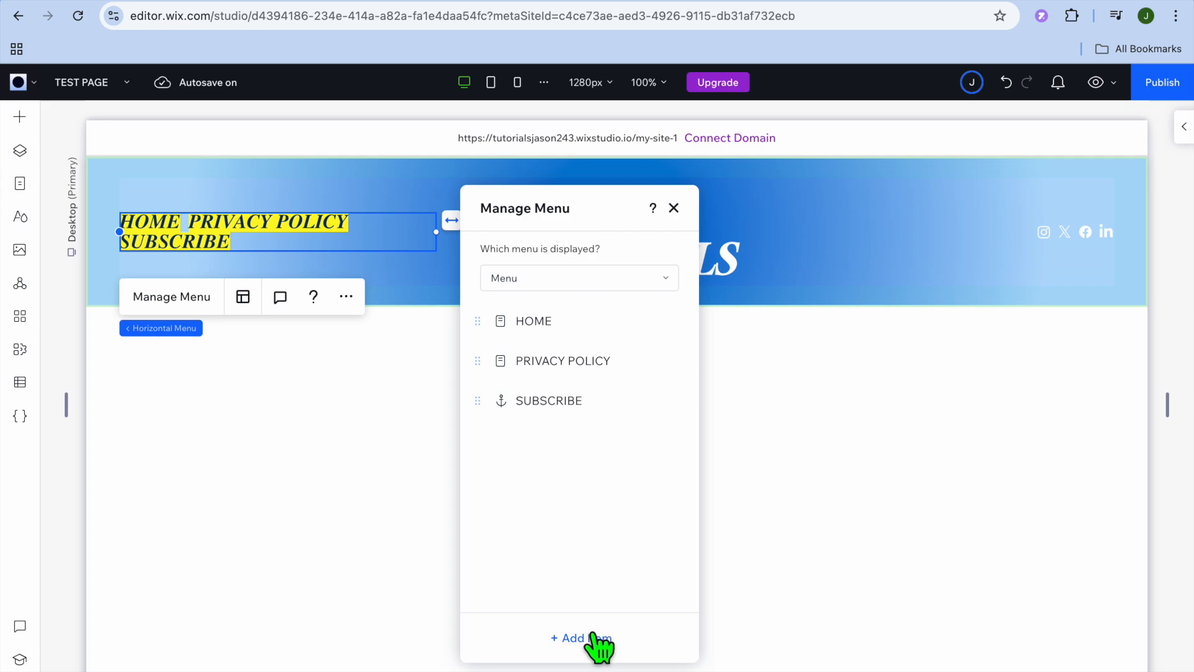
pyautogui.click(581, 638)
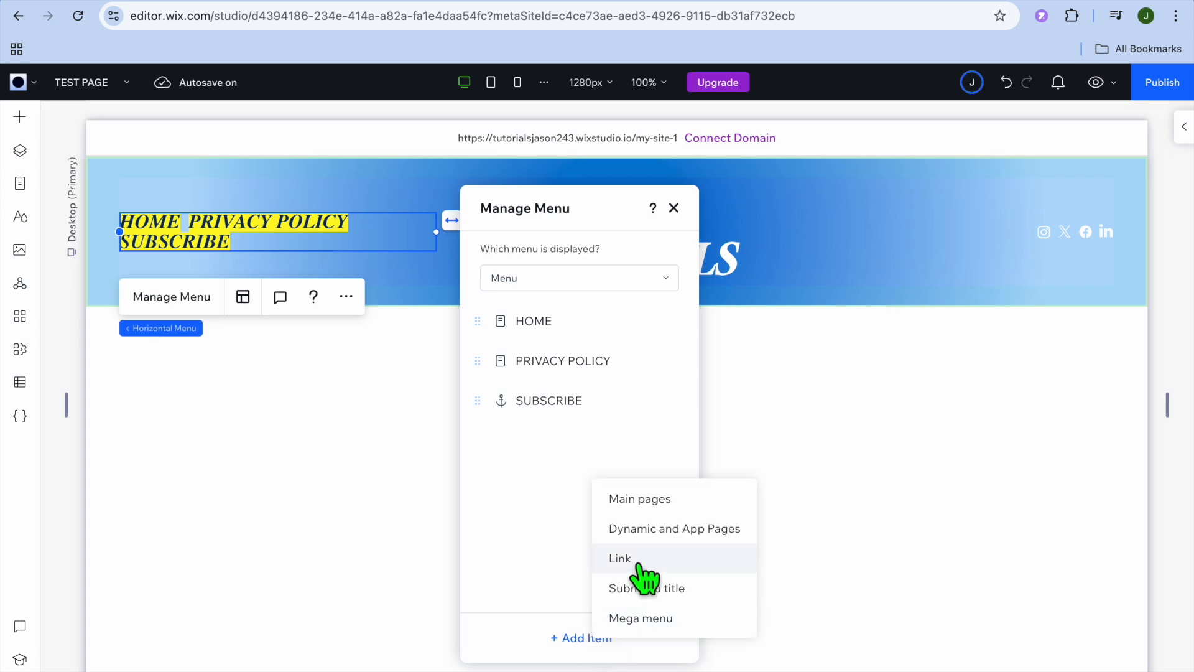
pyautogui.click(640, 498)
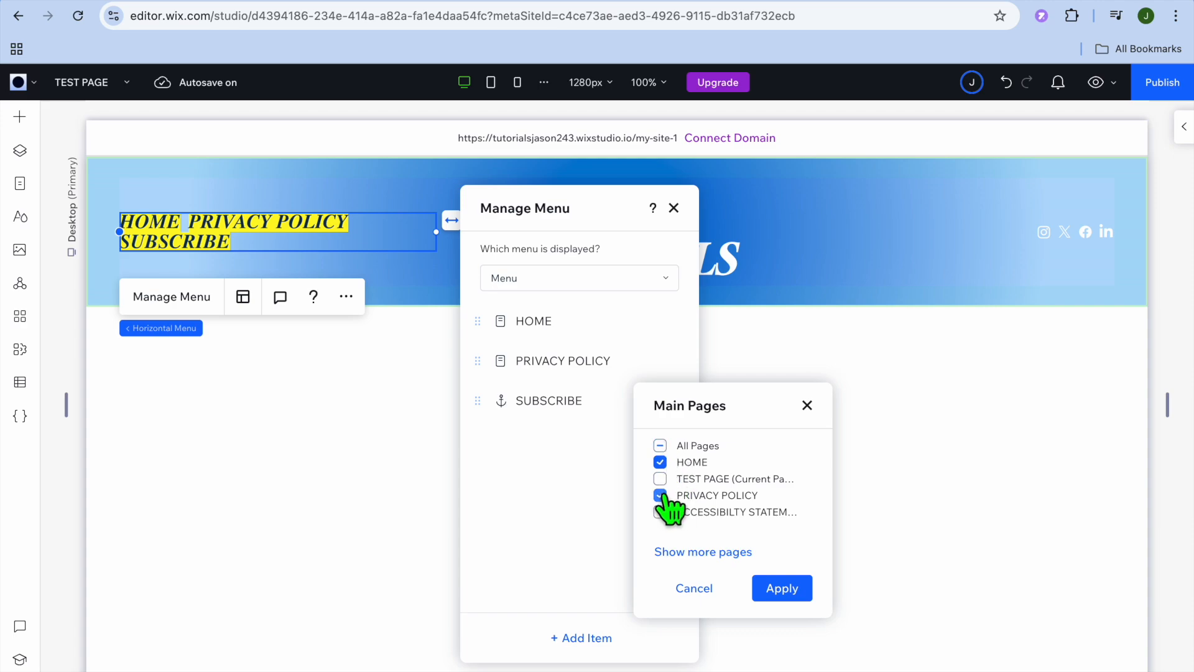
pyautogui.click(660, 478)
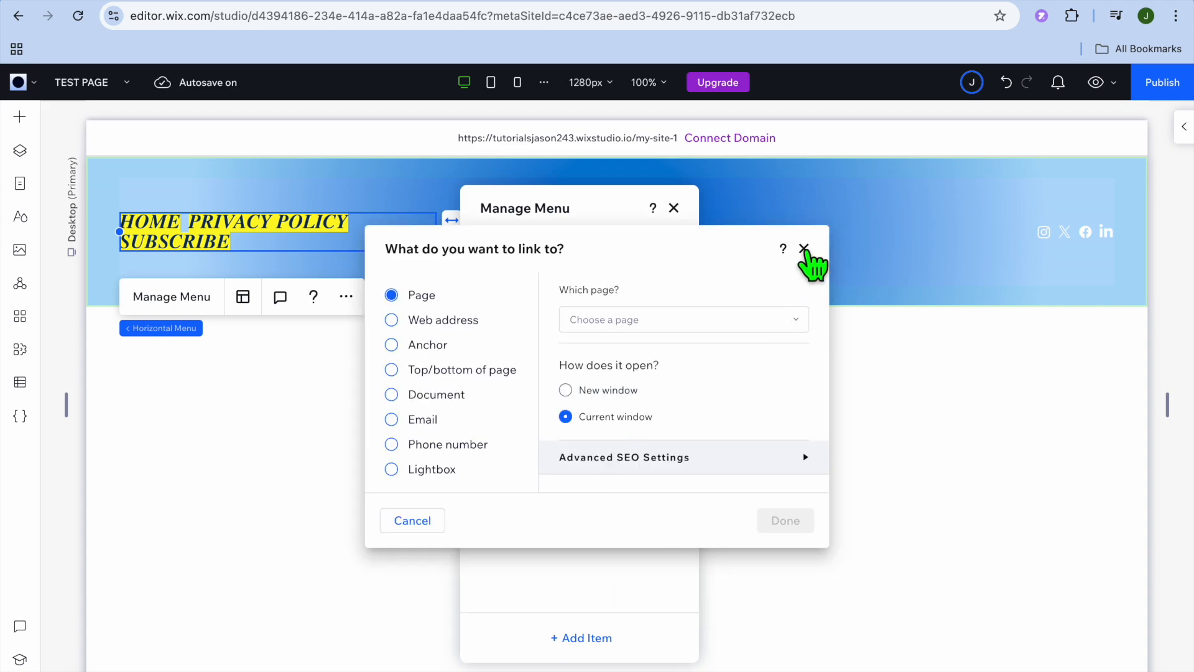
pyautogui.click(804, 249)
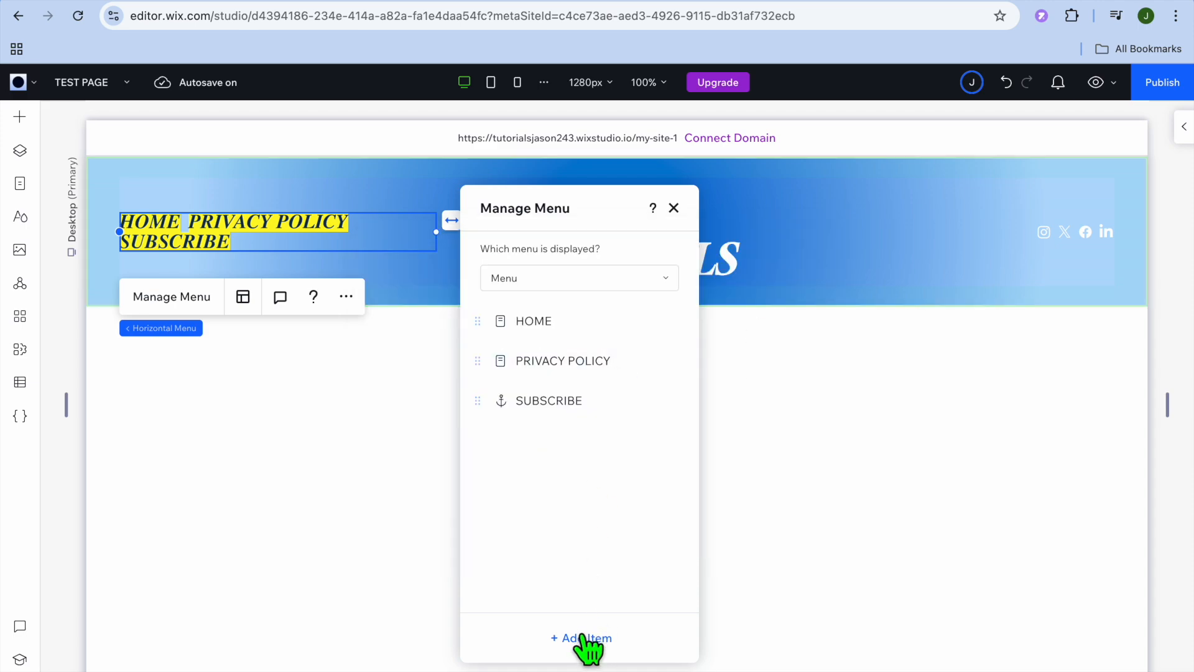
# Add Test Page and Accessibility Statement as new menu items after Subscribe
pyautogui.click(581, 639)
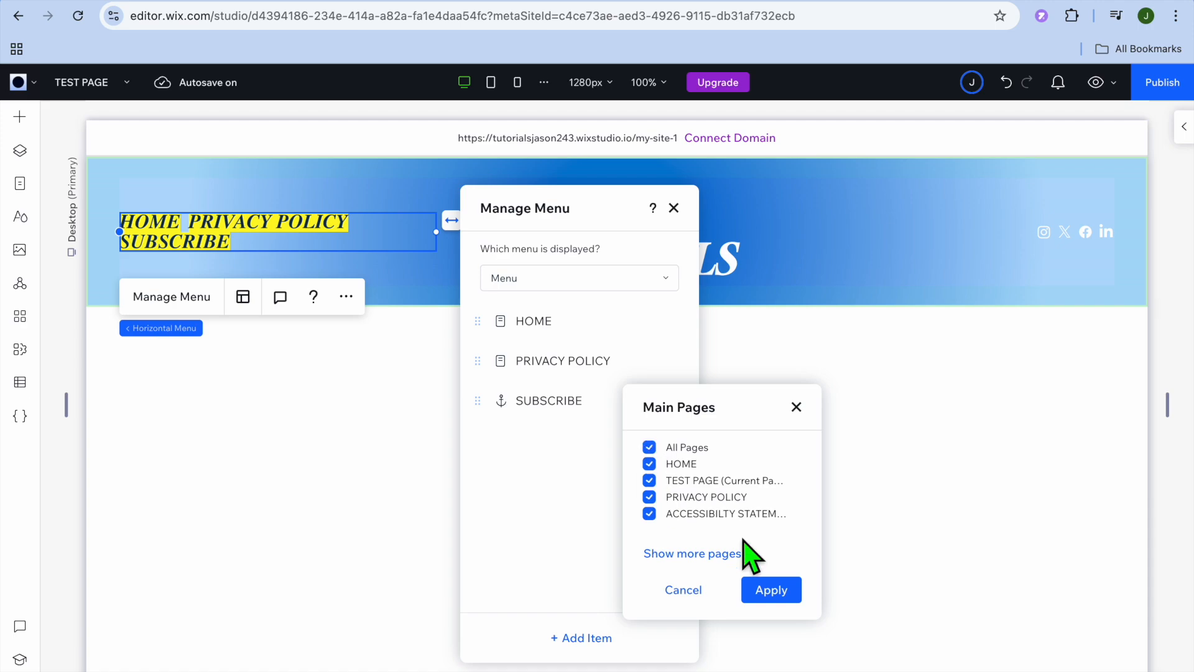
pyautogui.click(770, 590)
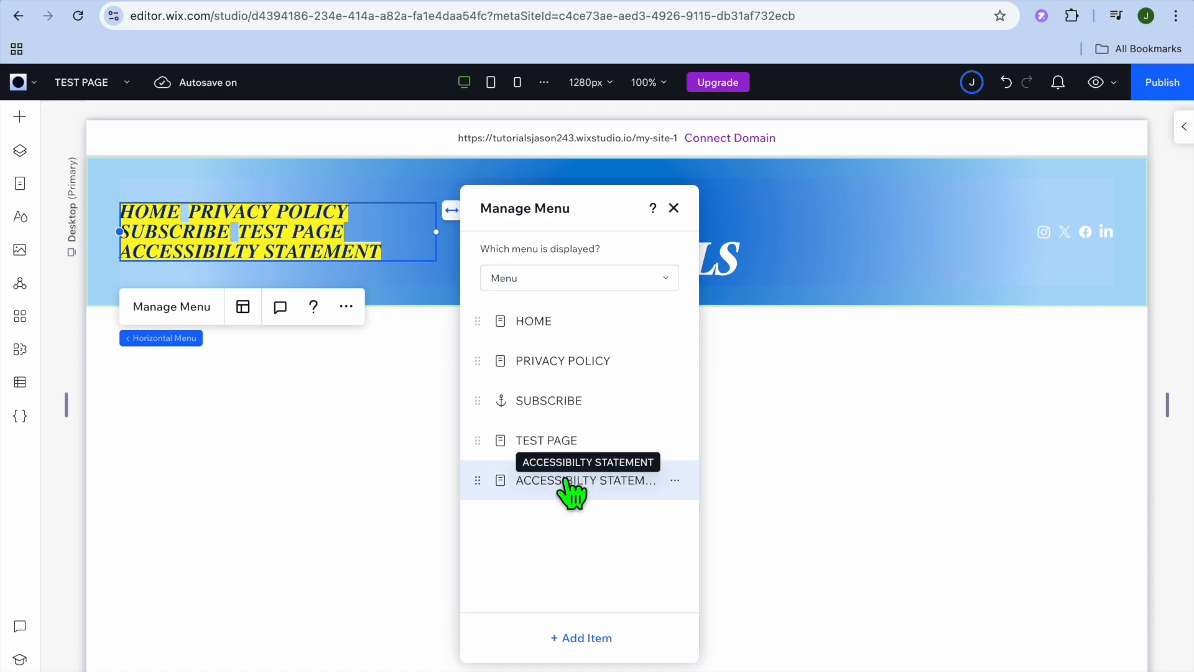
pyautogui.moveTo(537, 415)
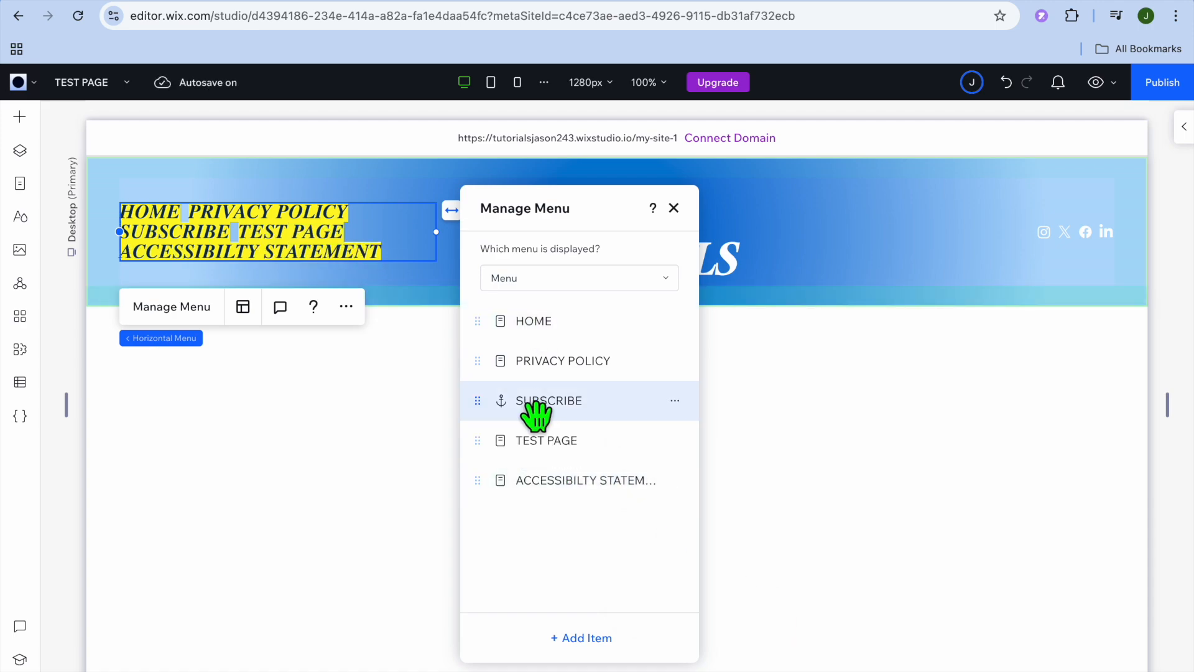
pyautogui.moveTo(600, 484)
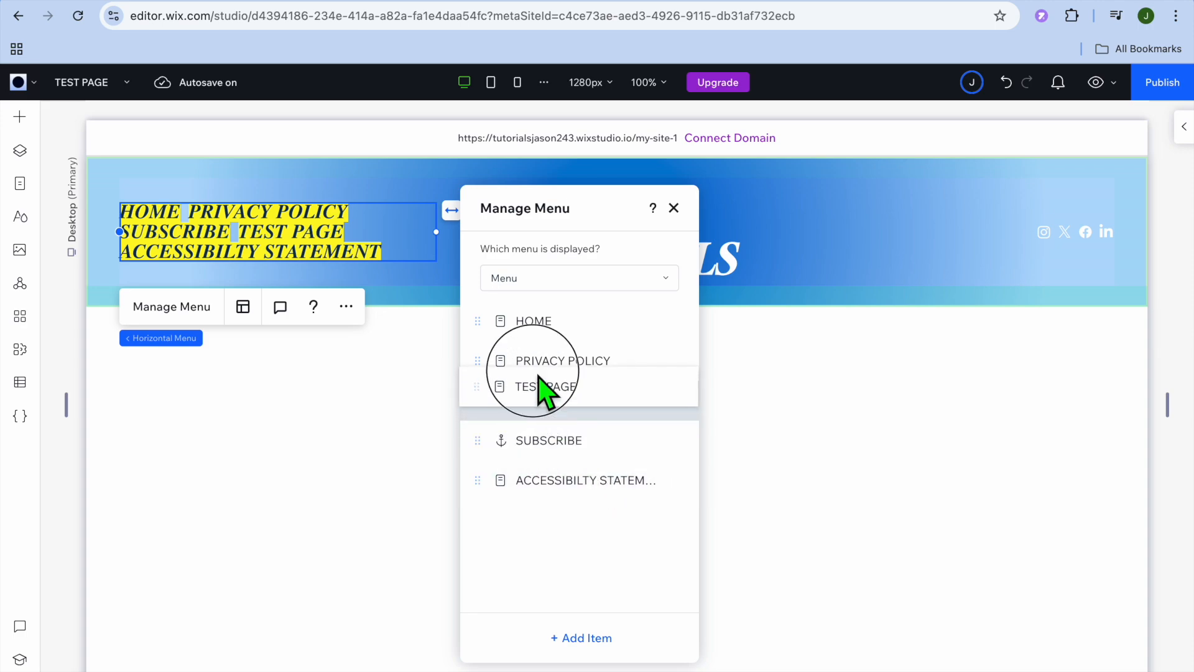
# Drag Test Page into a sub-item under Home and Subscribe under Privacy Policy
pyautogui.moveTo(533, 386); pyautogui.dragTo(533, 360)
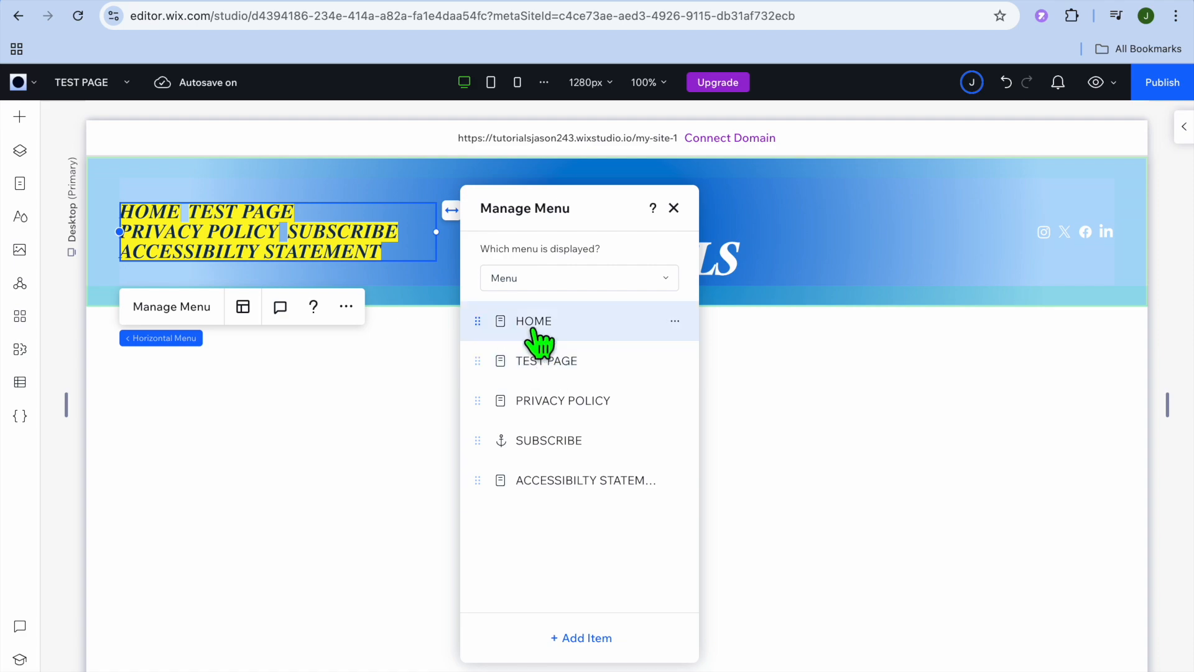
pyautogui.moveTo(549, 342)
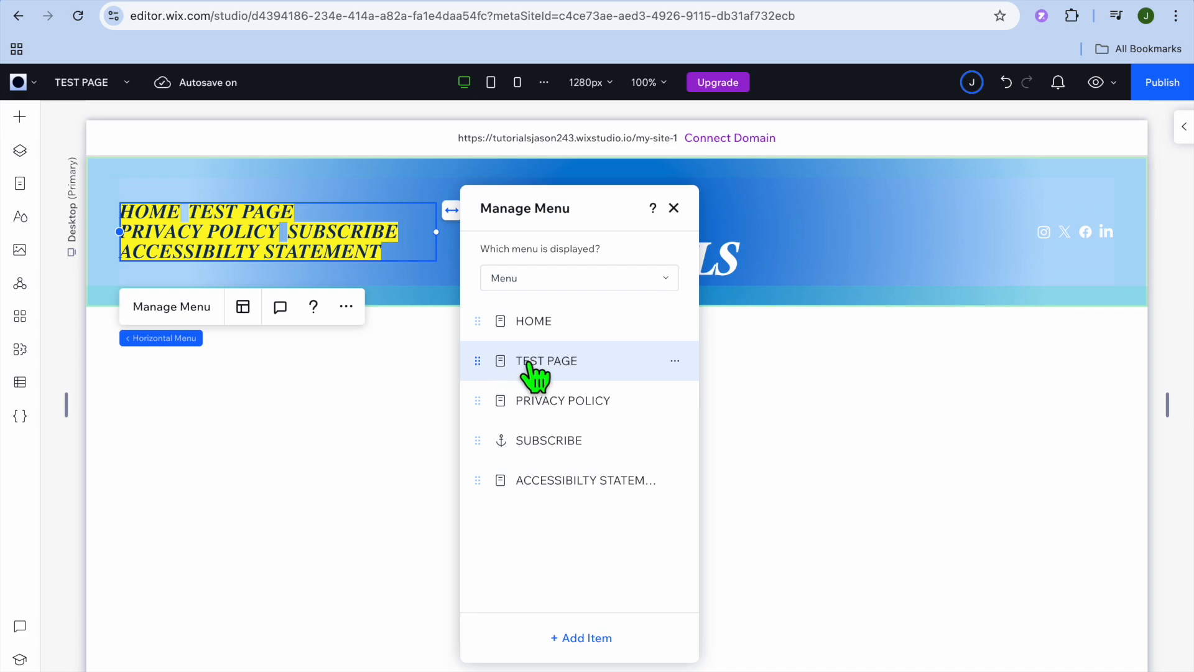
pyautogui.moveTo(546, 360); pyautogui.dragTo(605, 358)
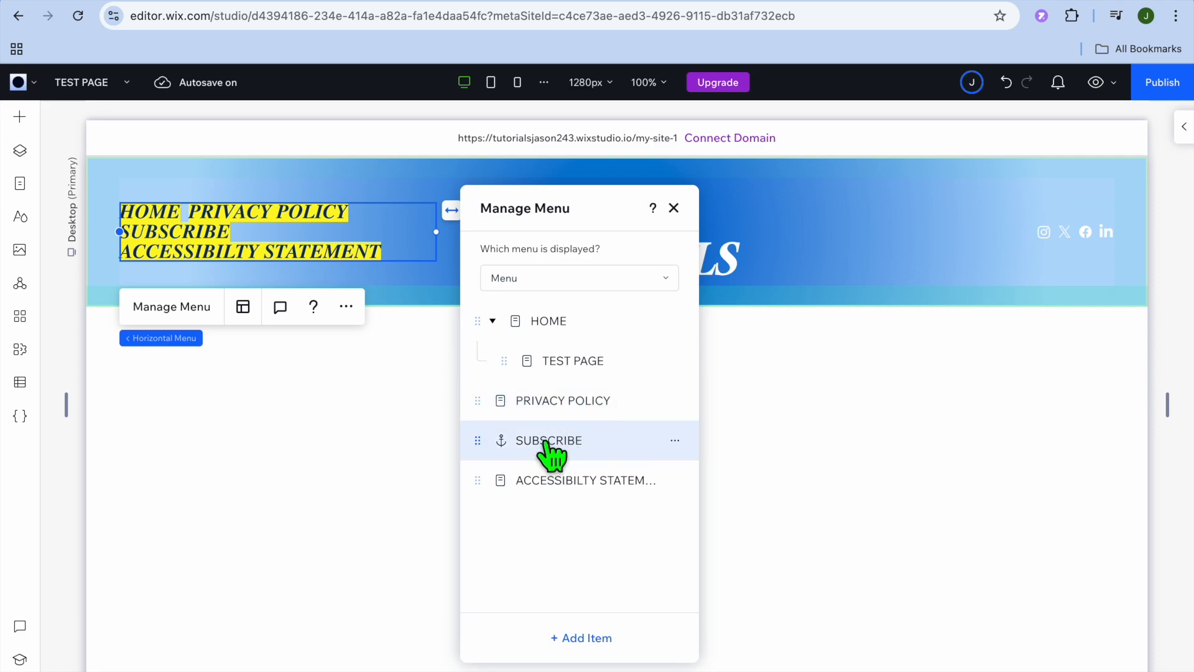
pyautogui.moveTo(547, 441); pyautogui.dragTo(602, 426)
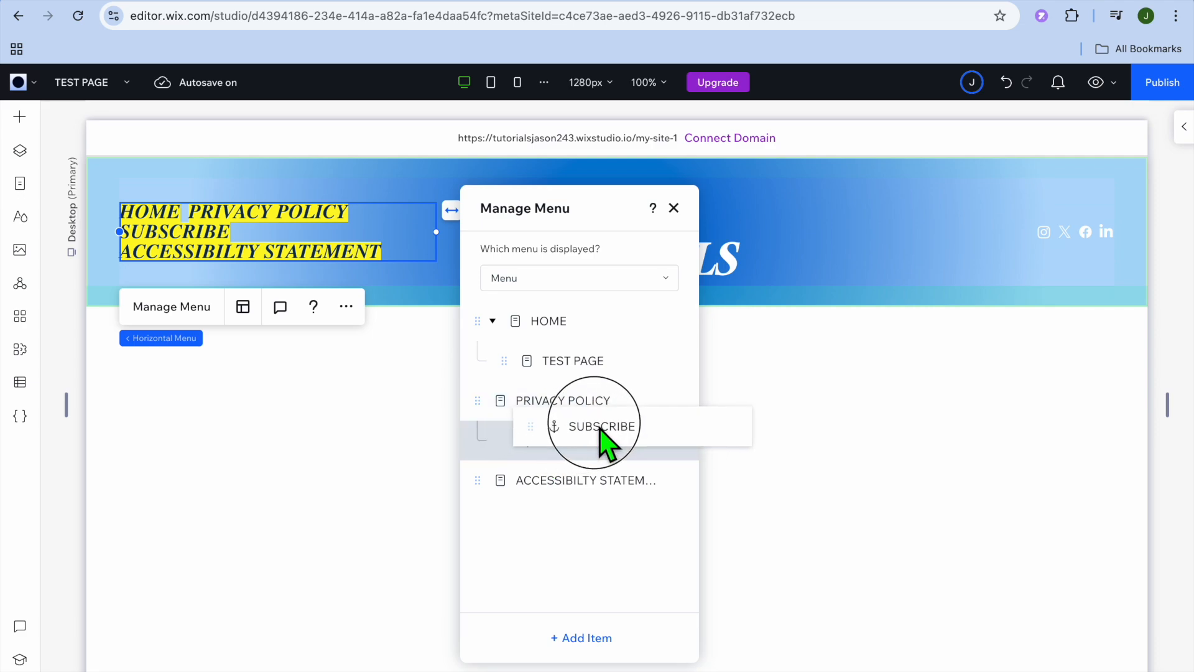
pyautogui.moveTo(601, 426); pyautogui.dragTo(573, 441)
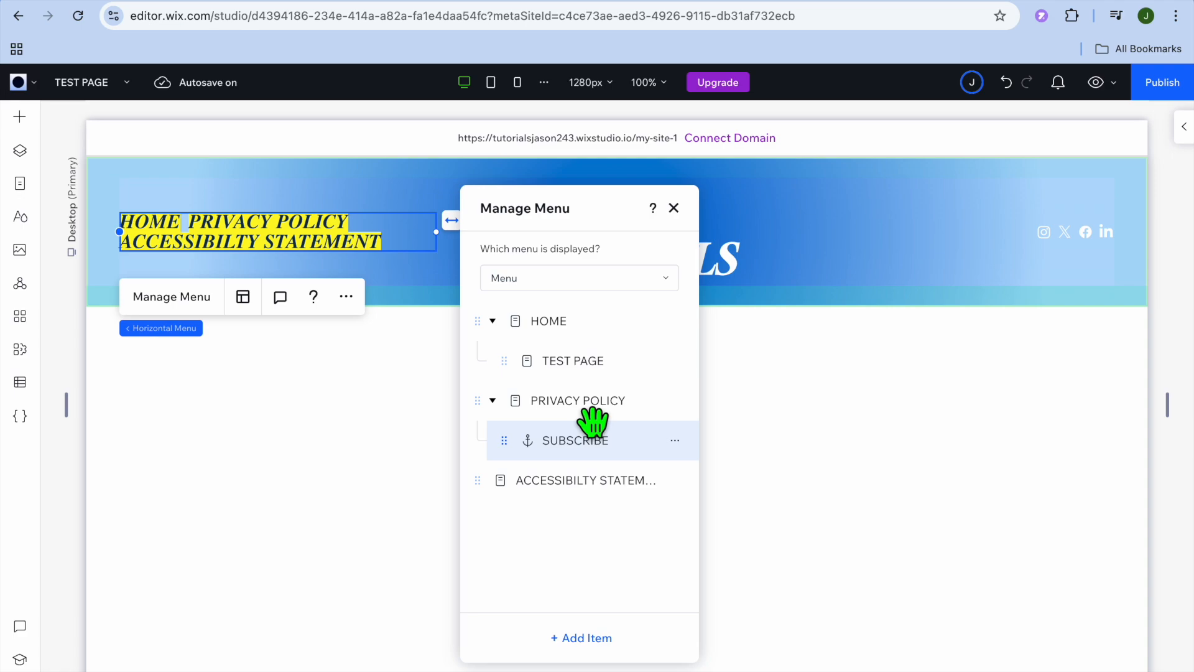
pyautogui.moveTo(554, 480)
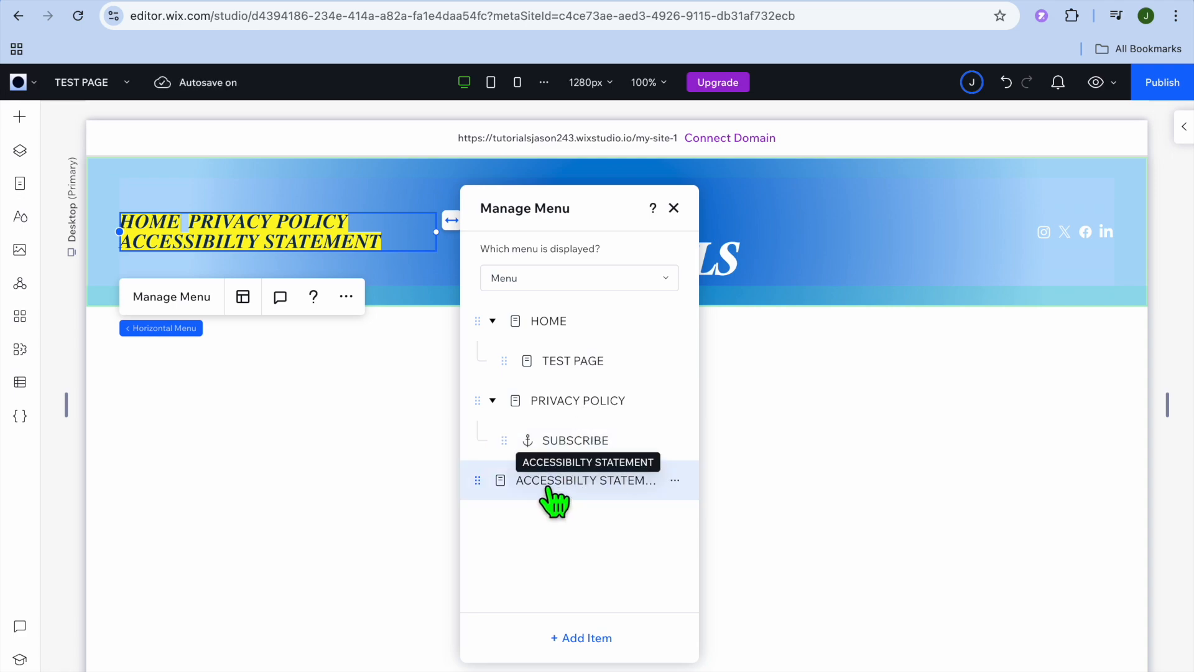
pyautogui.moveTo(533, 496)
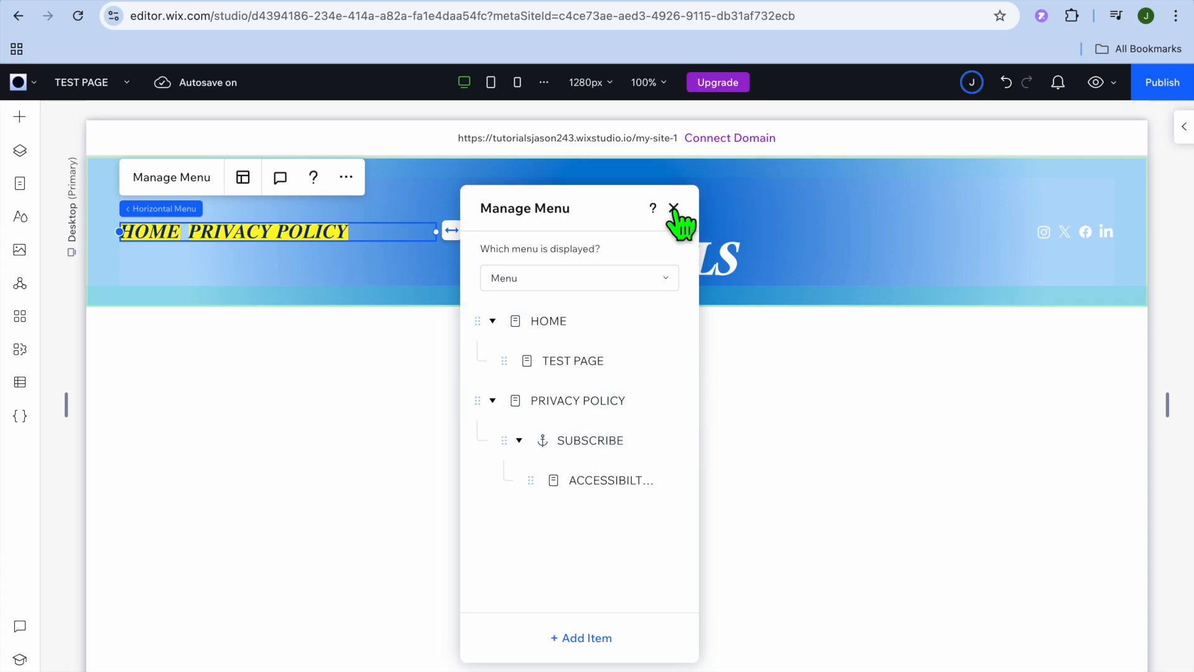
# Preview the site and hover Privacy Policy to show its Subscribe and Accessibility Statement dropdown
pyautogui.click(673, 208)
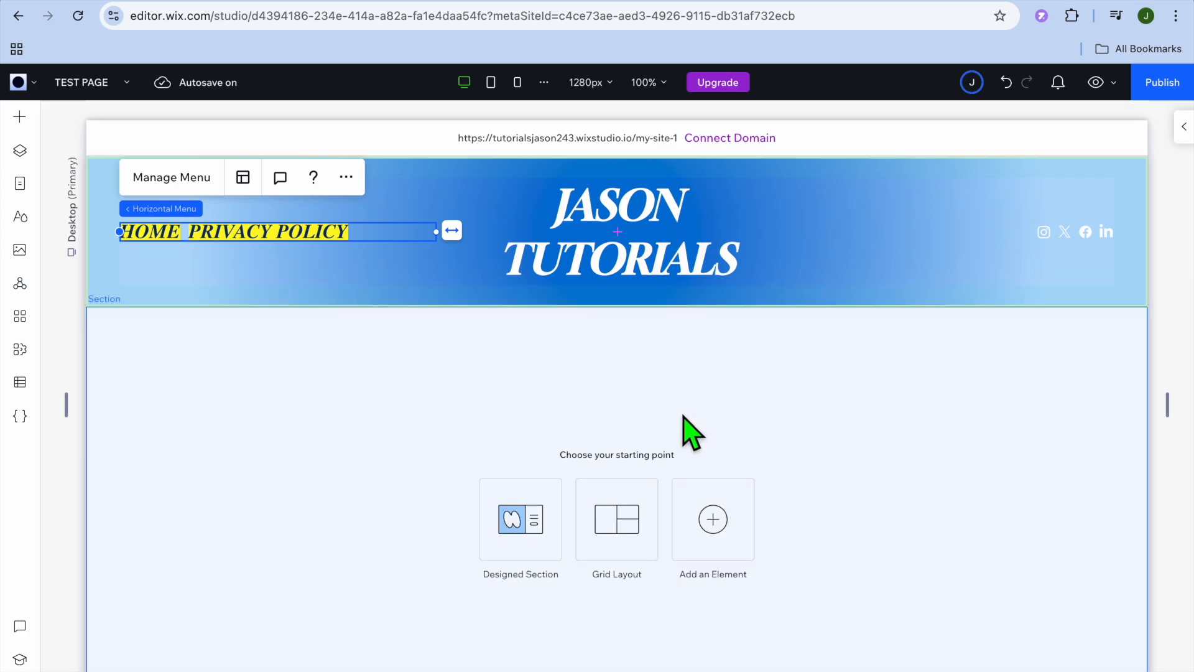
pyautogui.moveTo(1097, 83)
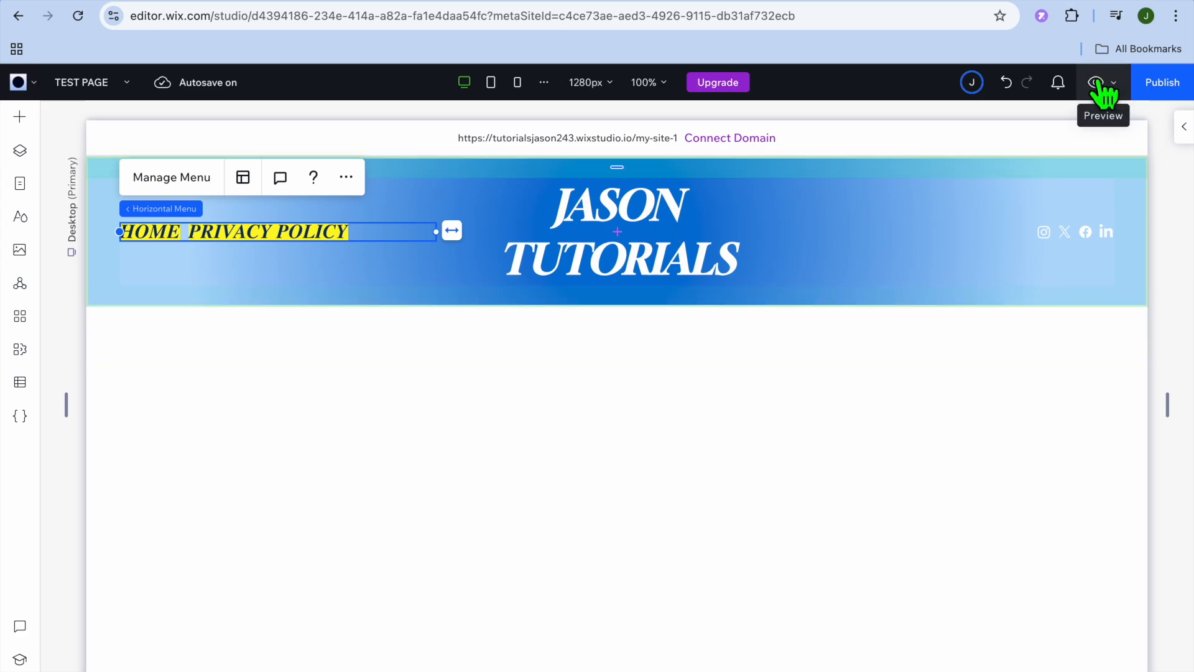
pyautogui.click(1096, 82)
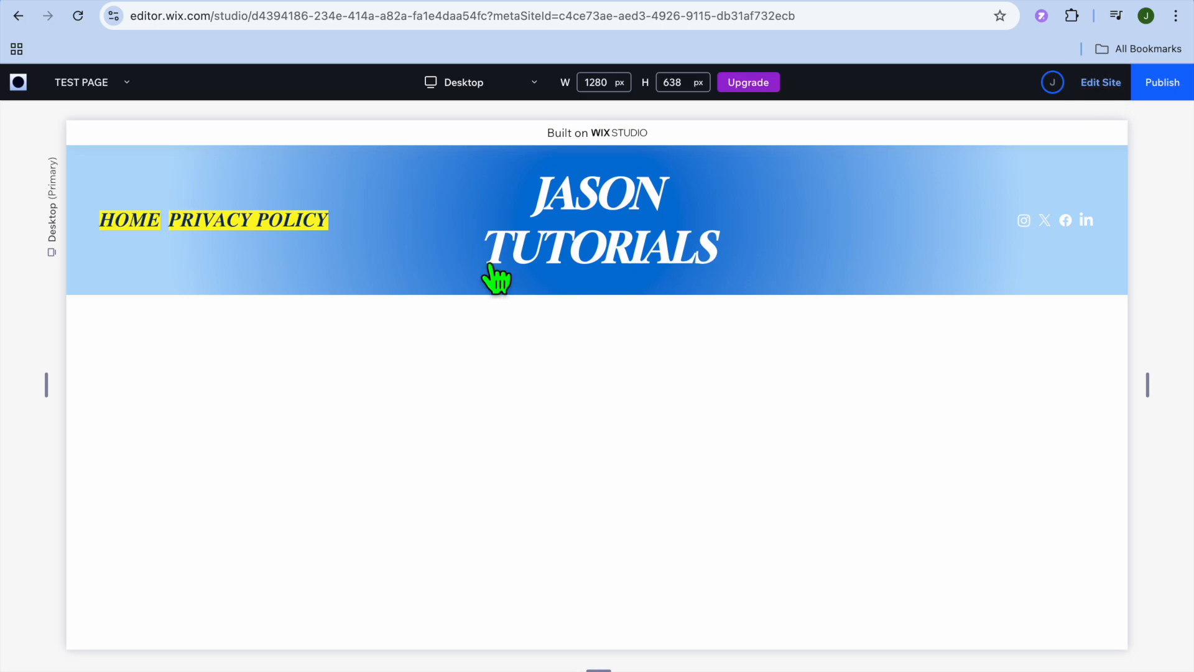
pyautogui.click(130, 220)
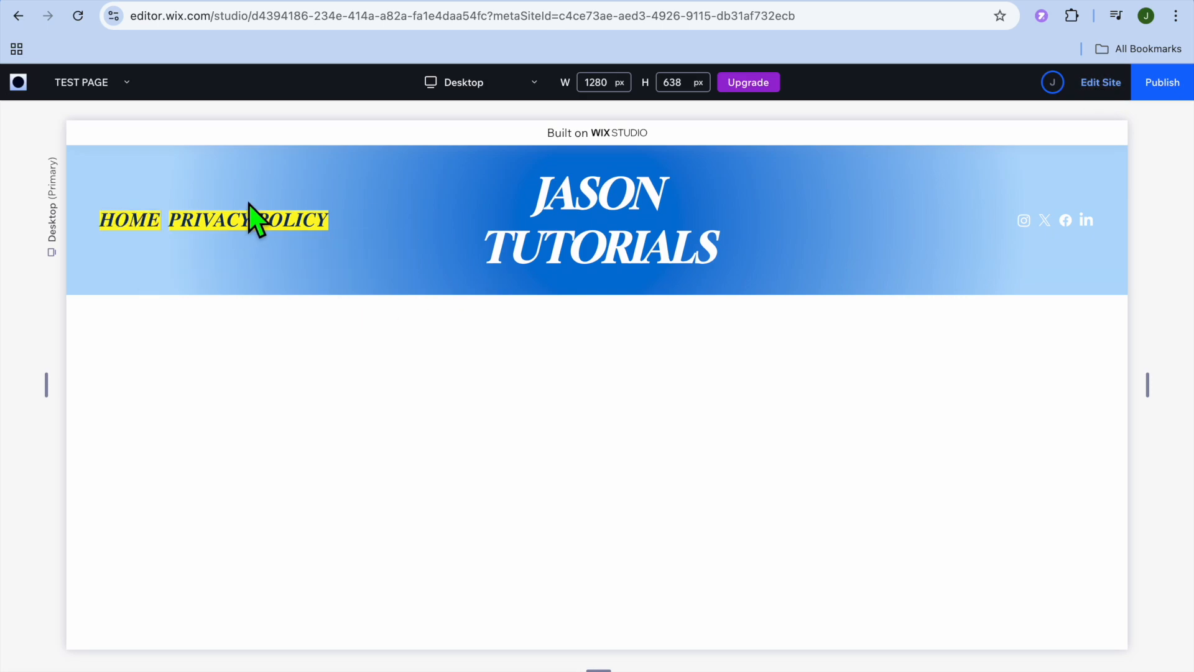
pyautogui.click(247, 220)
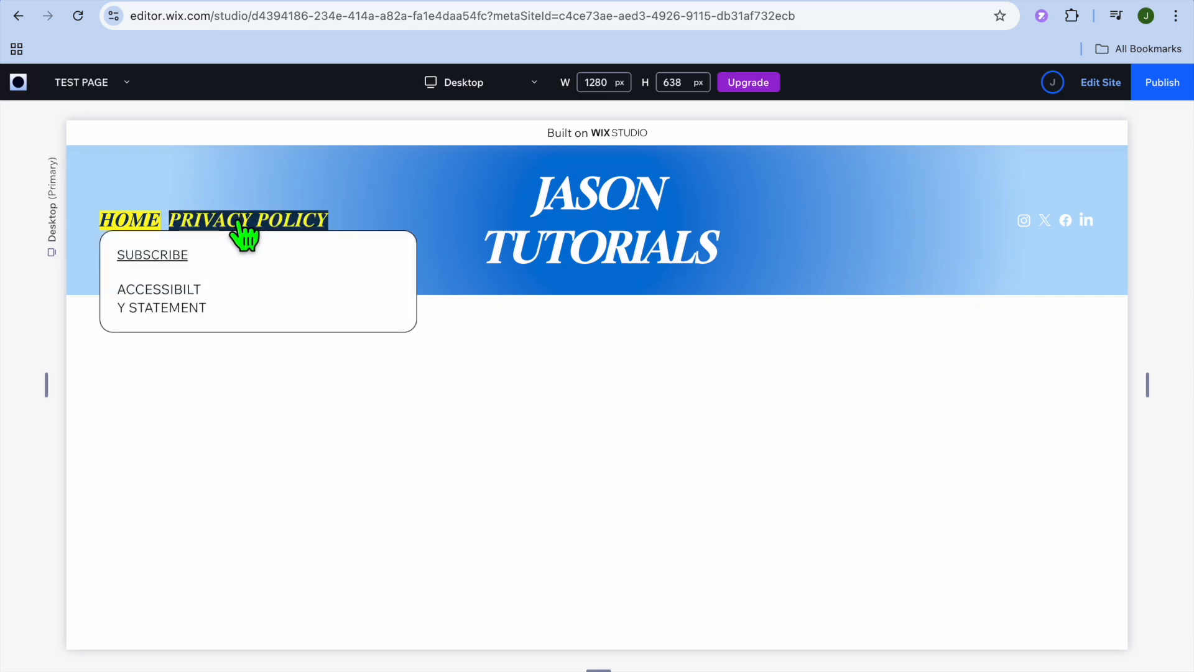
pyautogui.moveTo(177, 265)
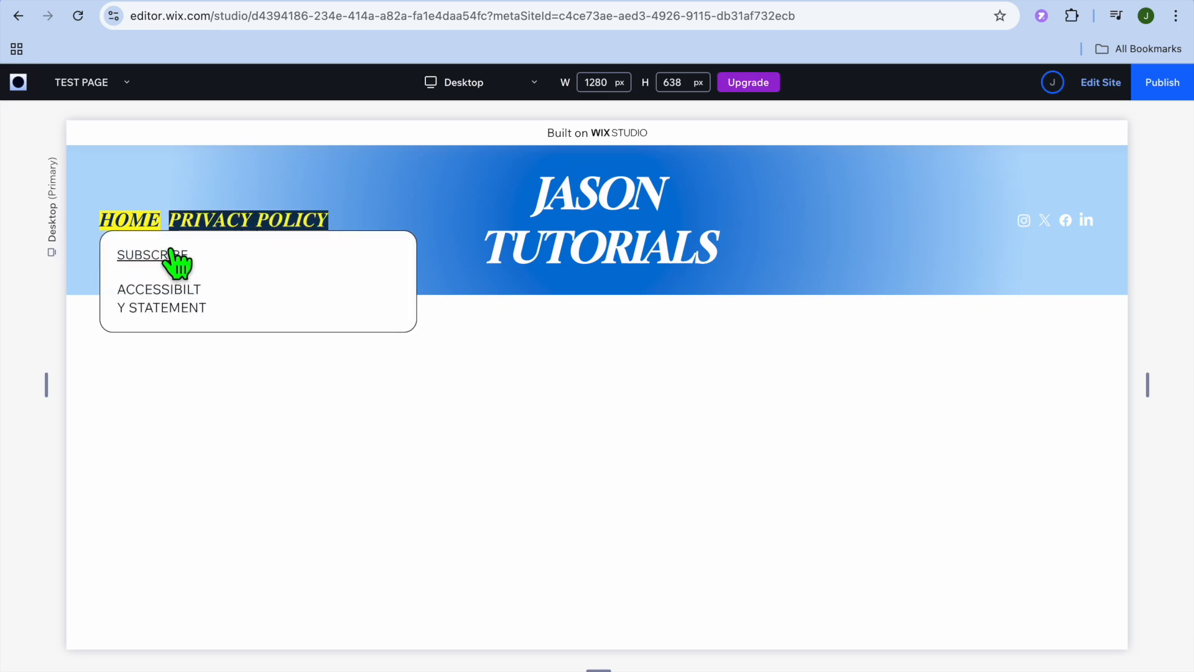
pyautogui.moveTo(158, 298)
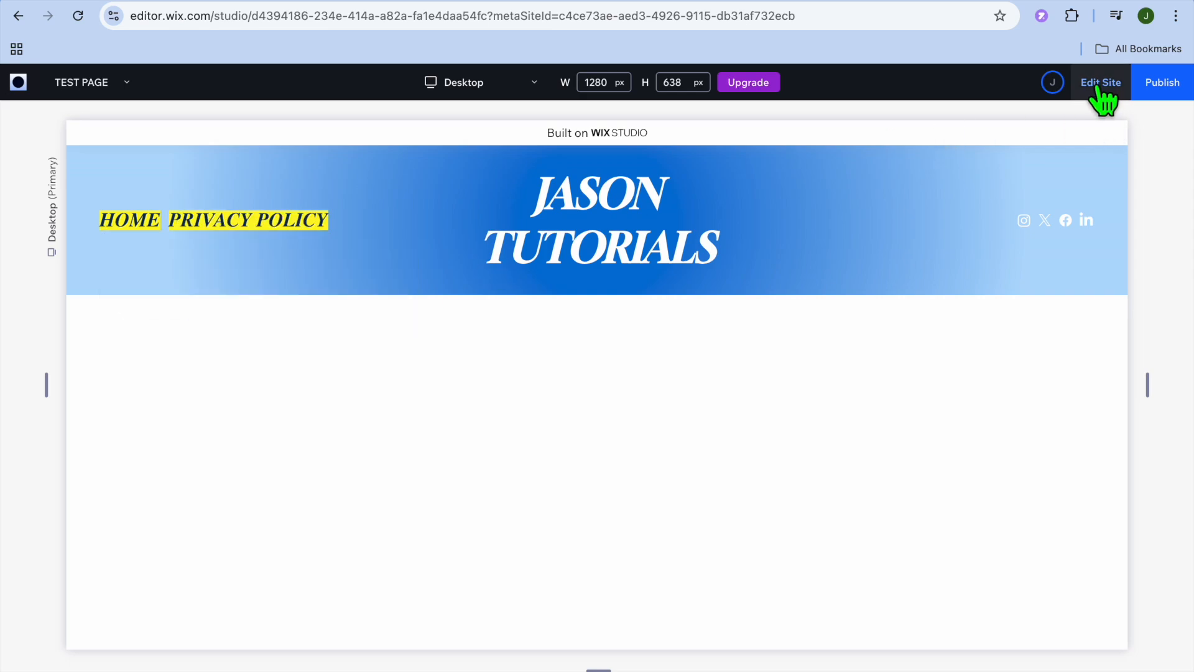
# Return to the editor, review the Accessibility Statement item's options in Manage Menu, and close it
pyautogui.click(1099, 82)
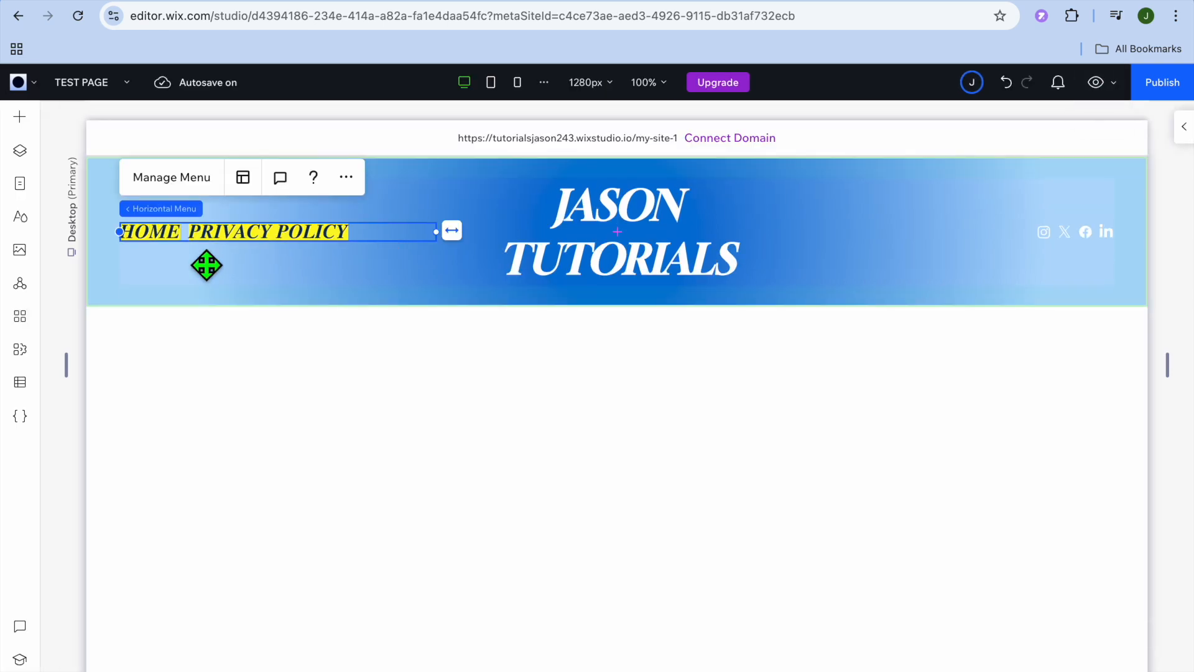
pyautogui.click(170, 177)
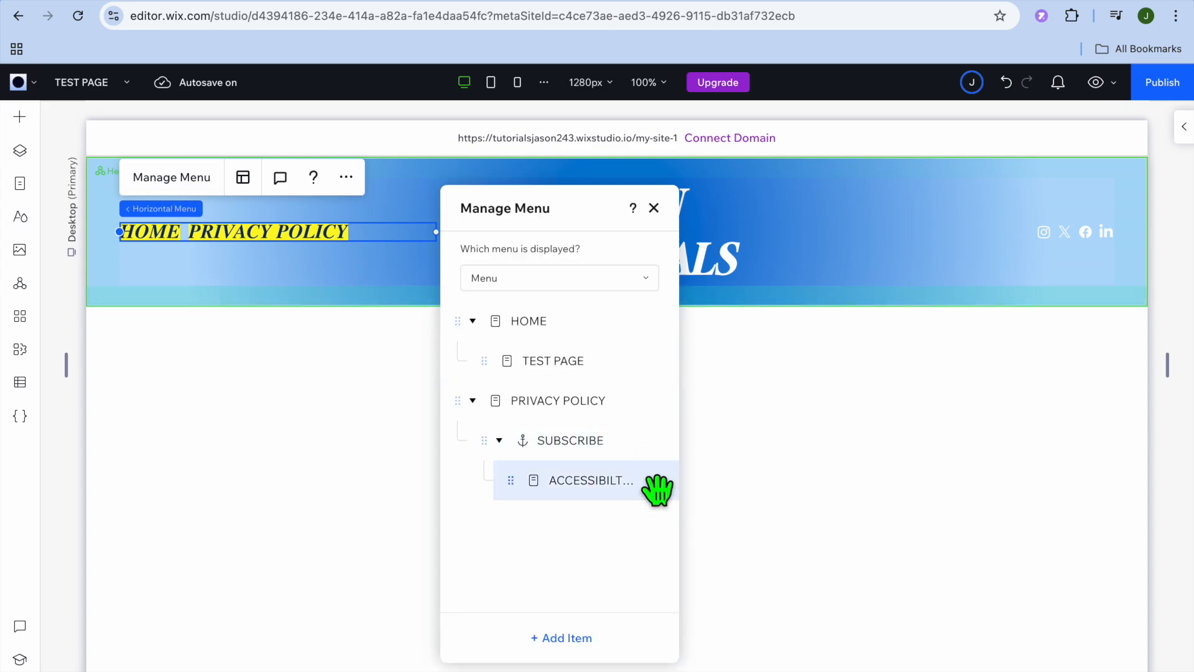
pyautogui.click(654, 480)
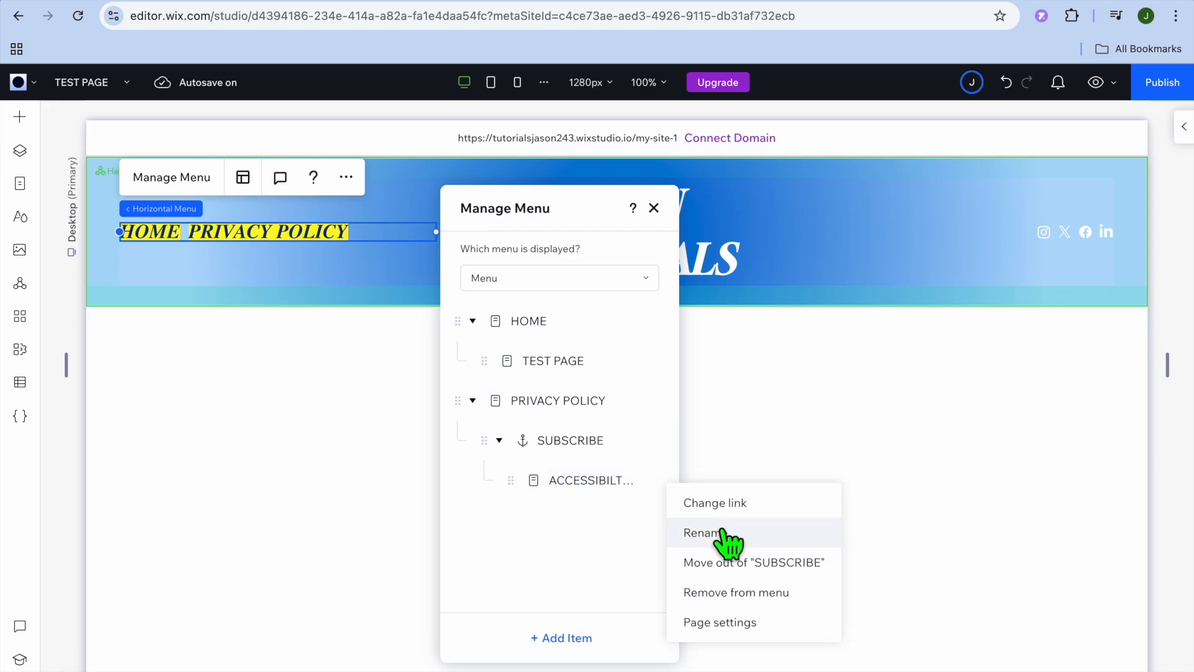
pyautogui.moveTo(731, 549)
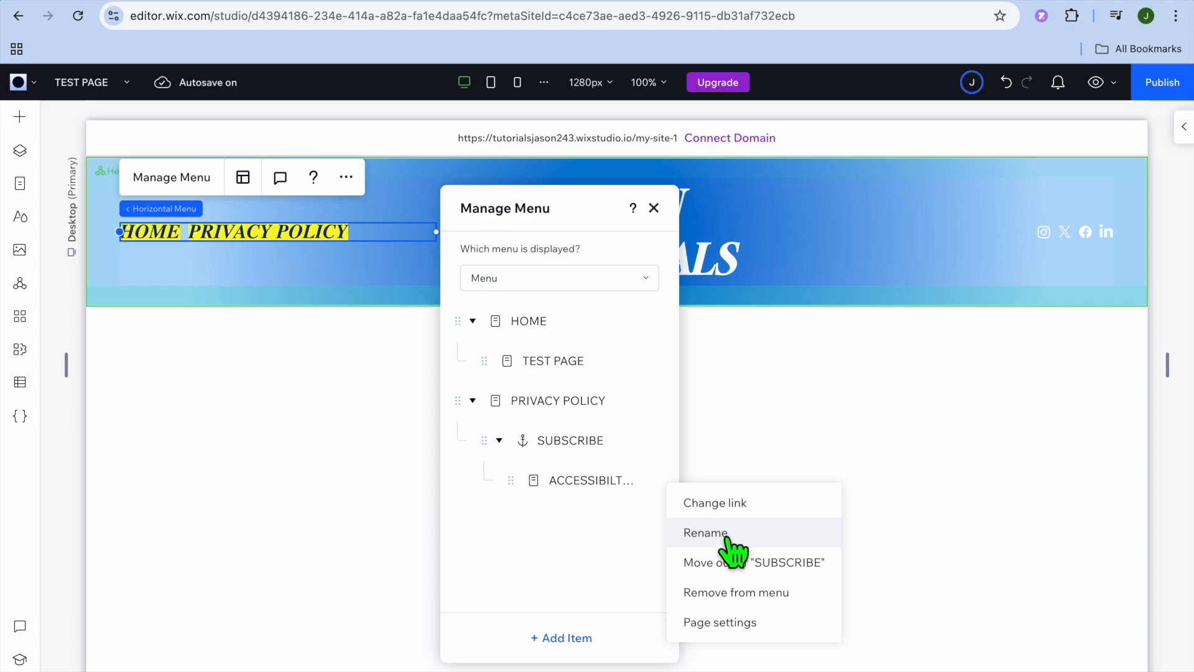
pyautogui.moveTo(733, 563)
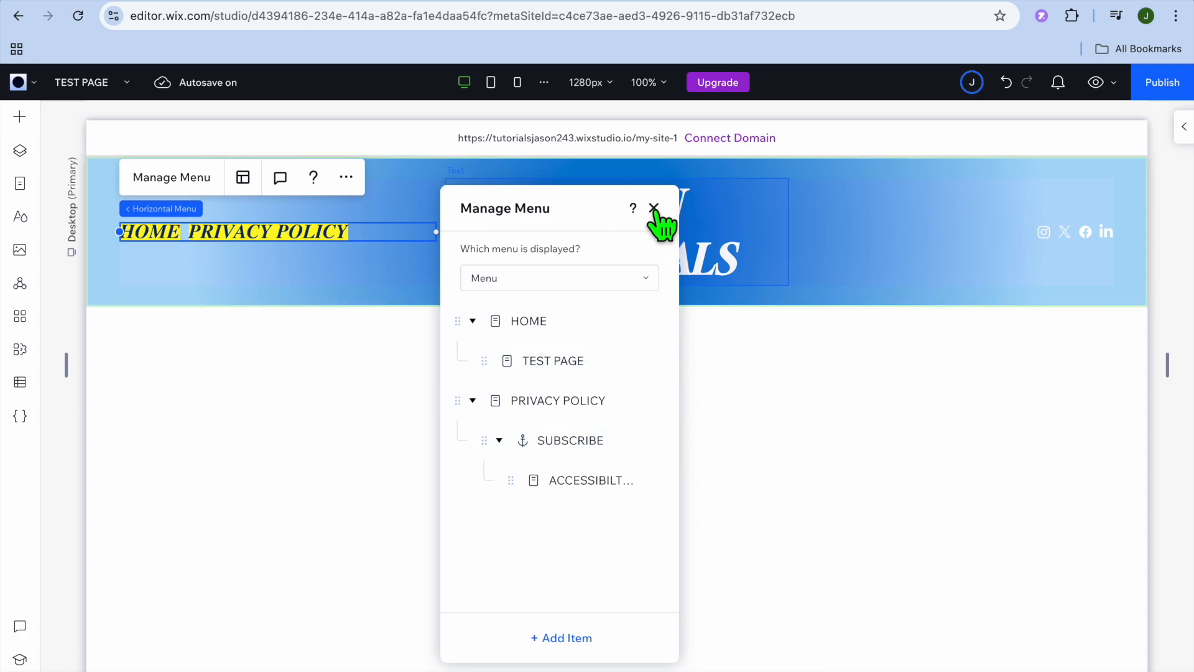
pyautogui.click(653, 208)
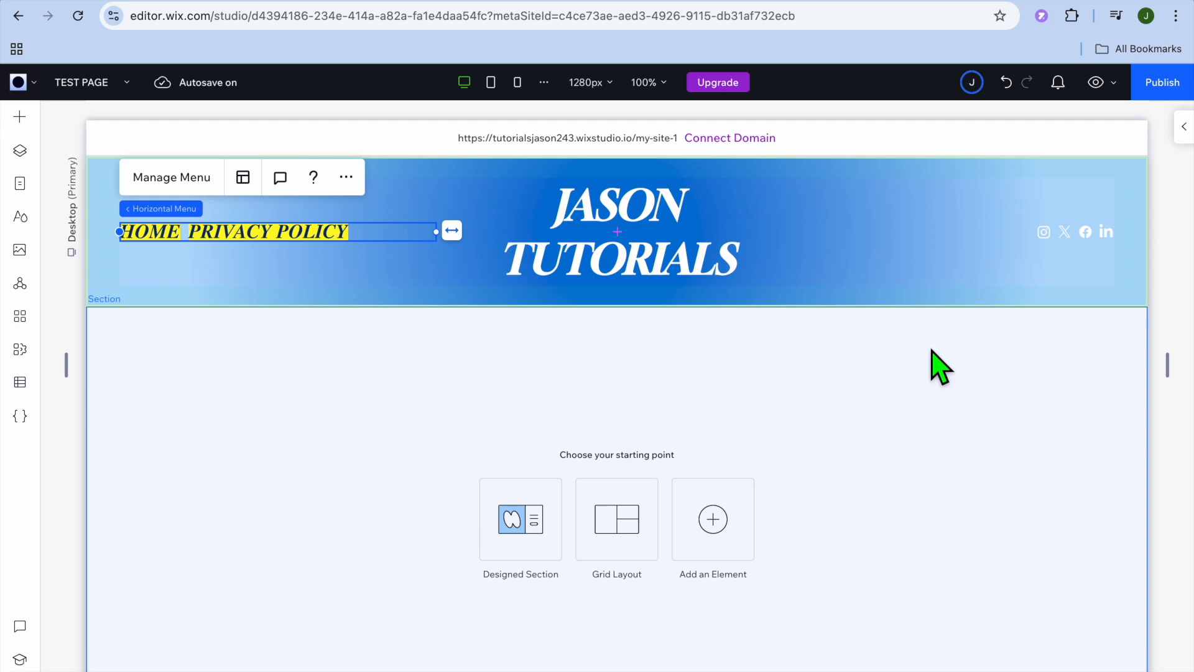